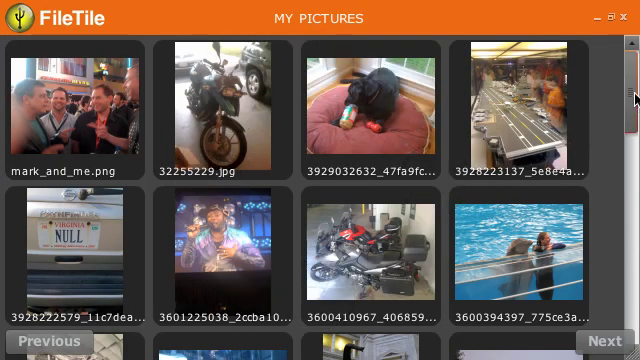
Scroll the MY PICTURES thumbnail grid down to the backlight and motorcycle photos.
scroll("down", 3)
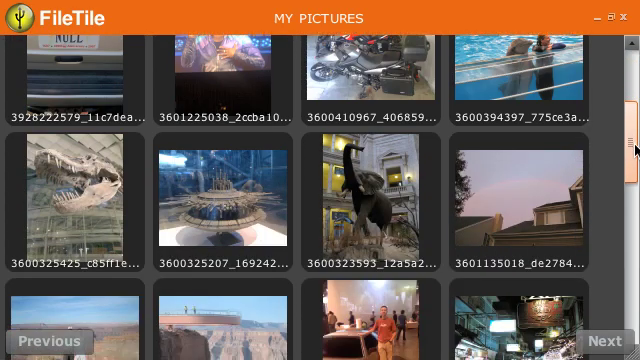
scroll("down", 3)
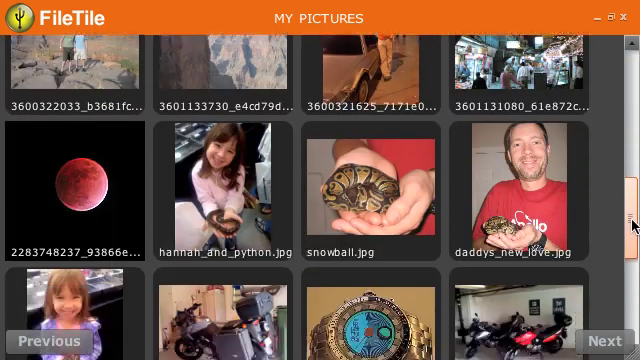
scroll("down", 3)
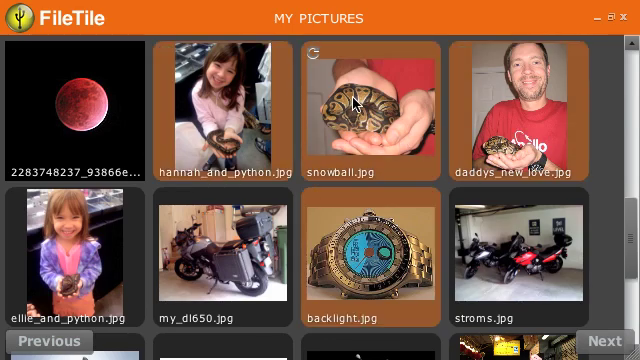
right_click(360, 100)
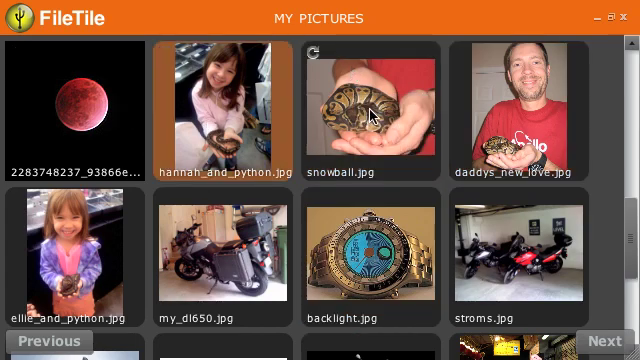
scroll("down", 3)
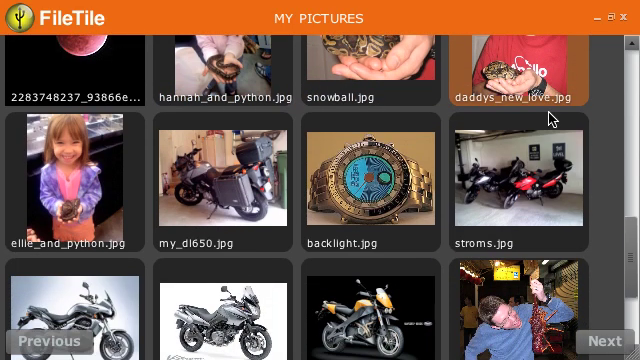
right_click(364, 184)
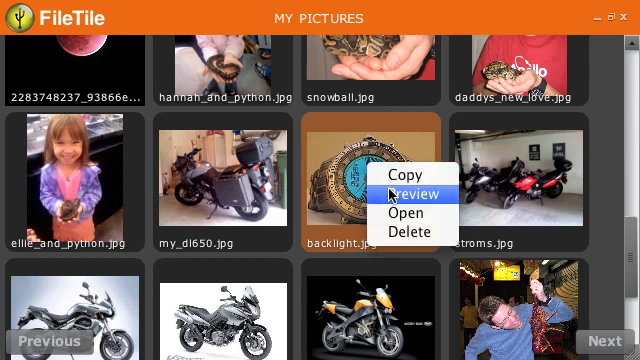
left_click(406, 192)
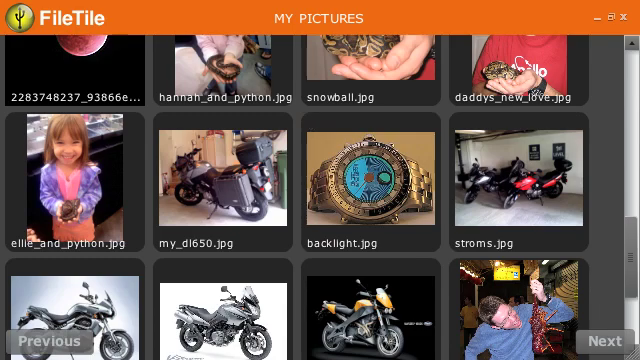
double_click(366, 180)
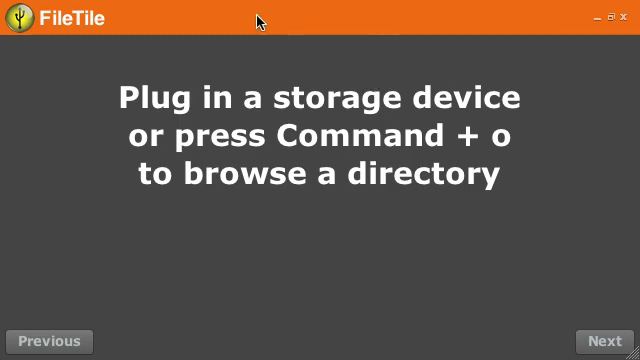
Reopen the remounted MY PICTURES volume with Command+O, showing its first thumbnails.
key("cmd+o")
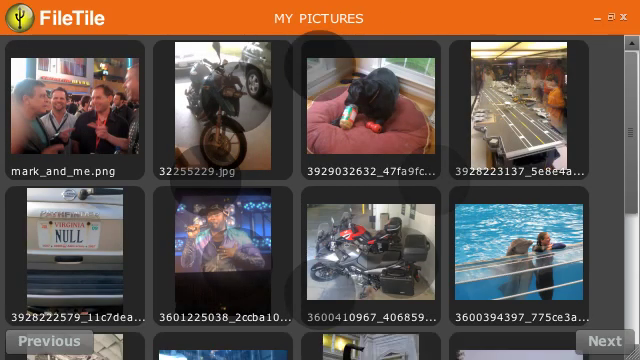